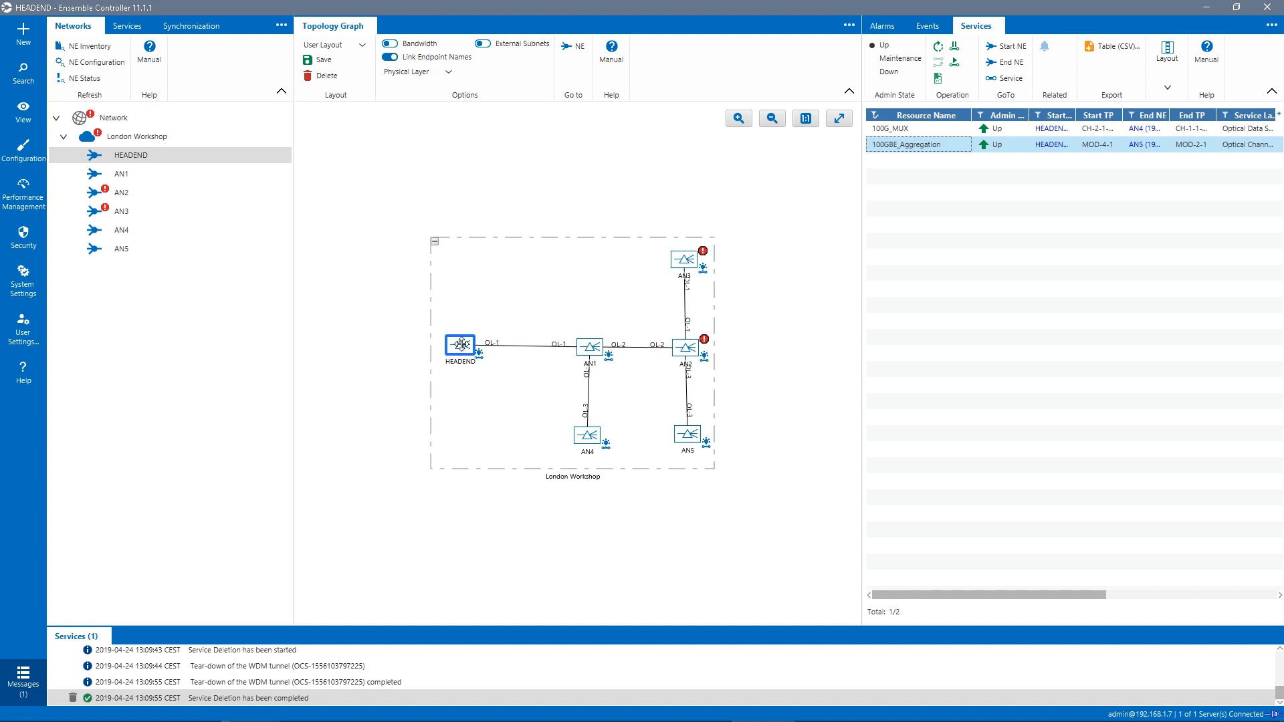
# - Start the Service Wizard from the London Workshop network's context menu
pyautogui.click(137, 136)
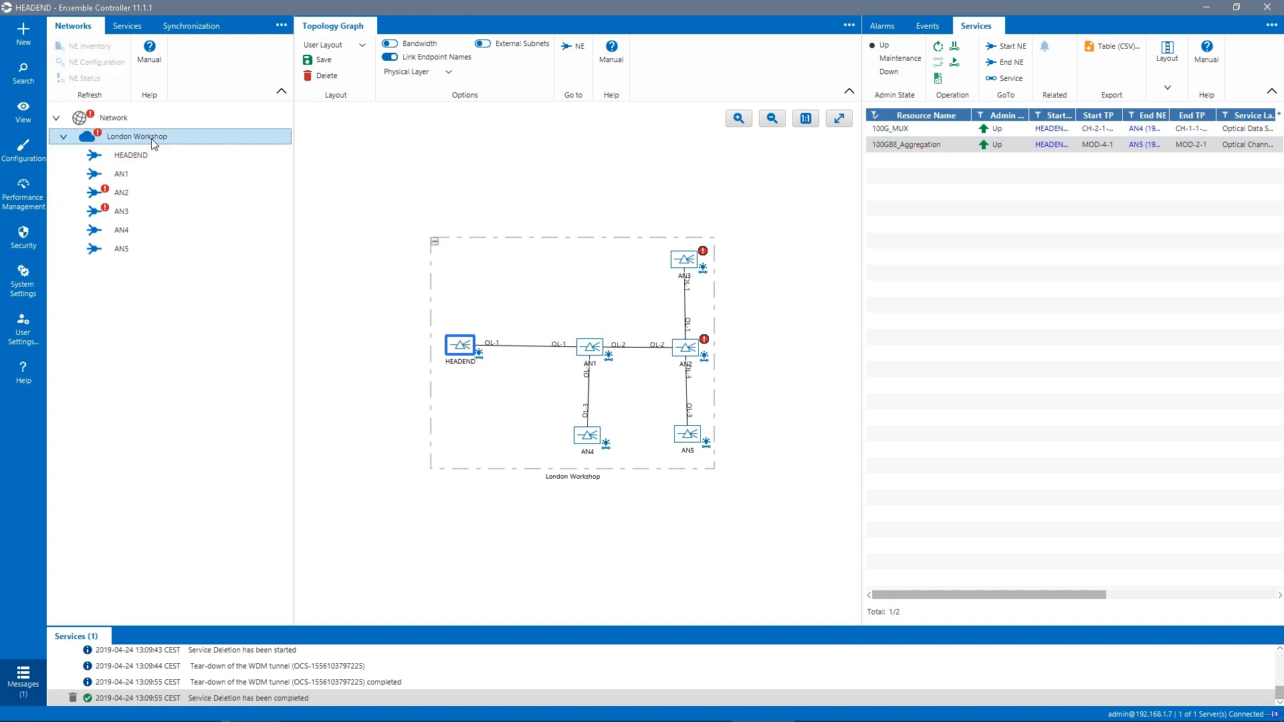
pyautogui.rightClick(136, 137)
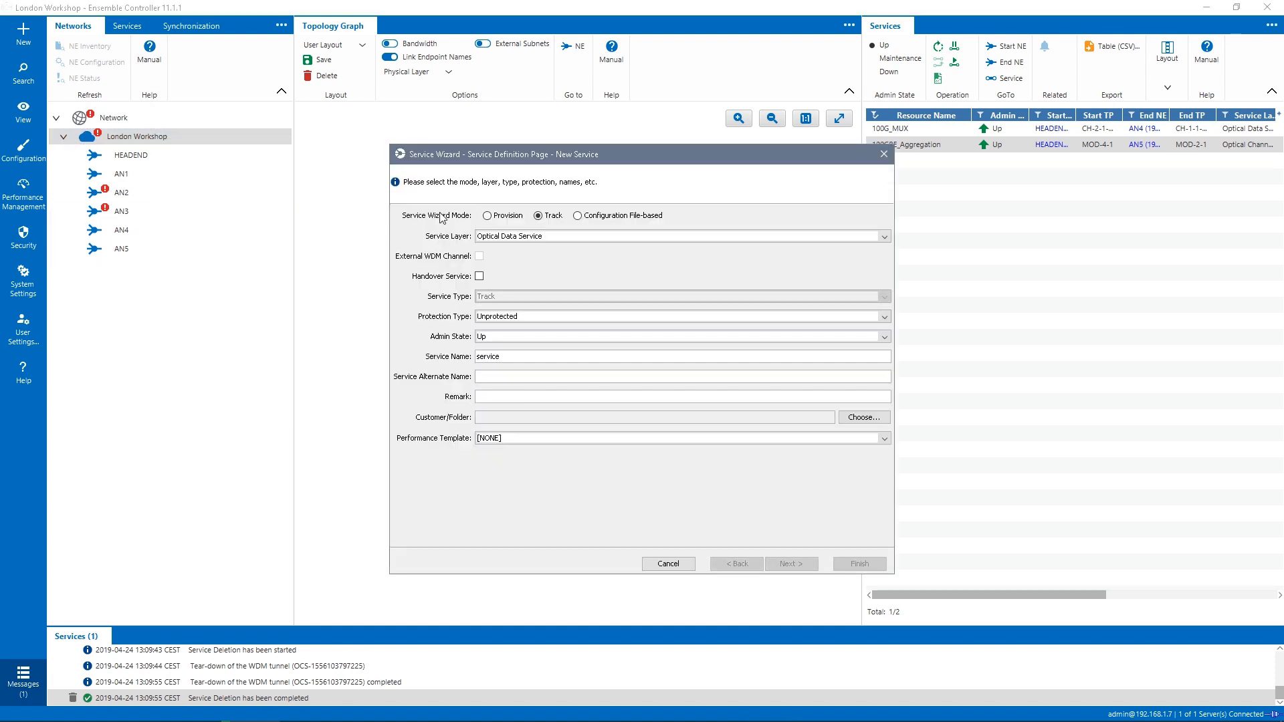
# - Choose Provision mode, service type Ethernet 100G, and name the service 100G_Transponder
pyautogui.click(488, 215)
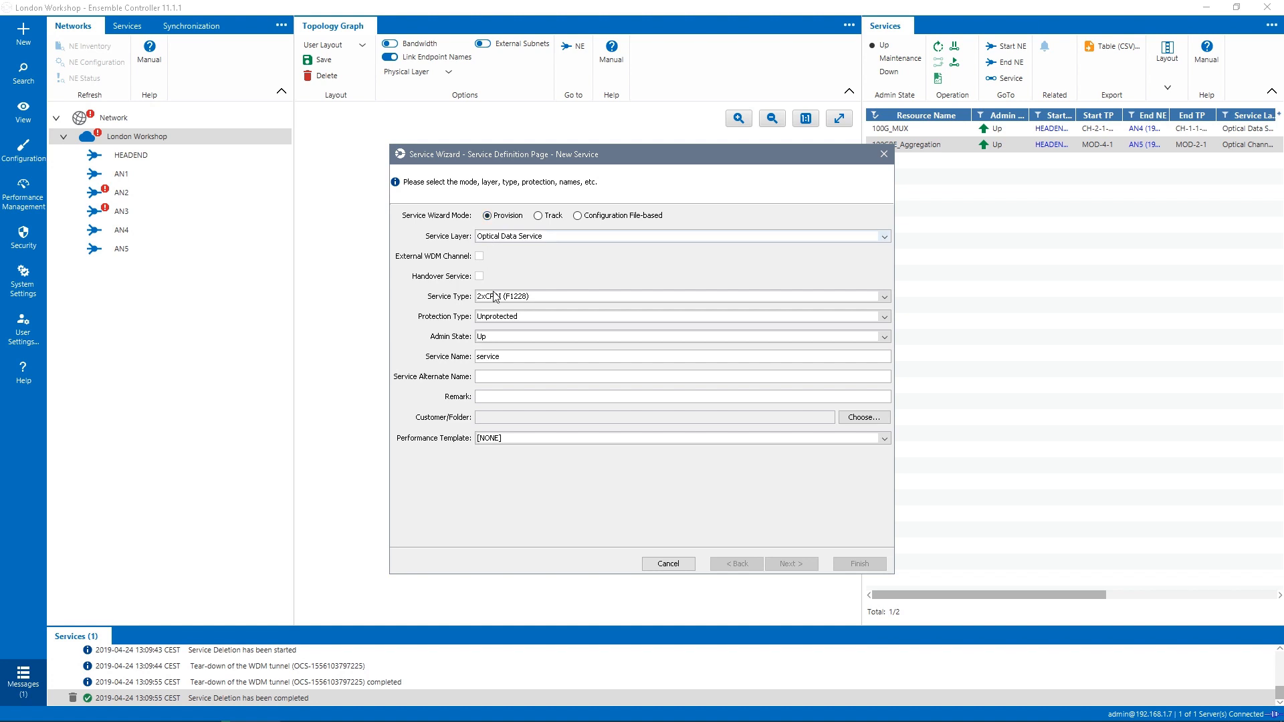
pyautogui.click(884, 297)
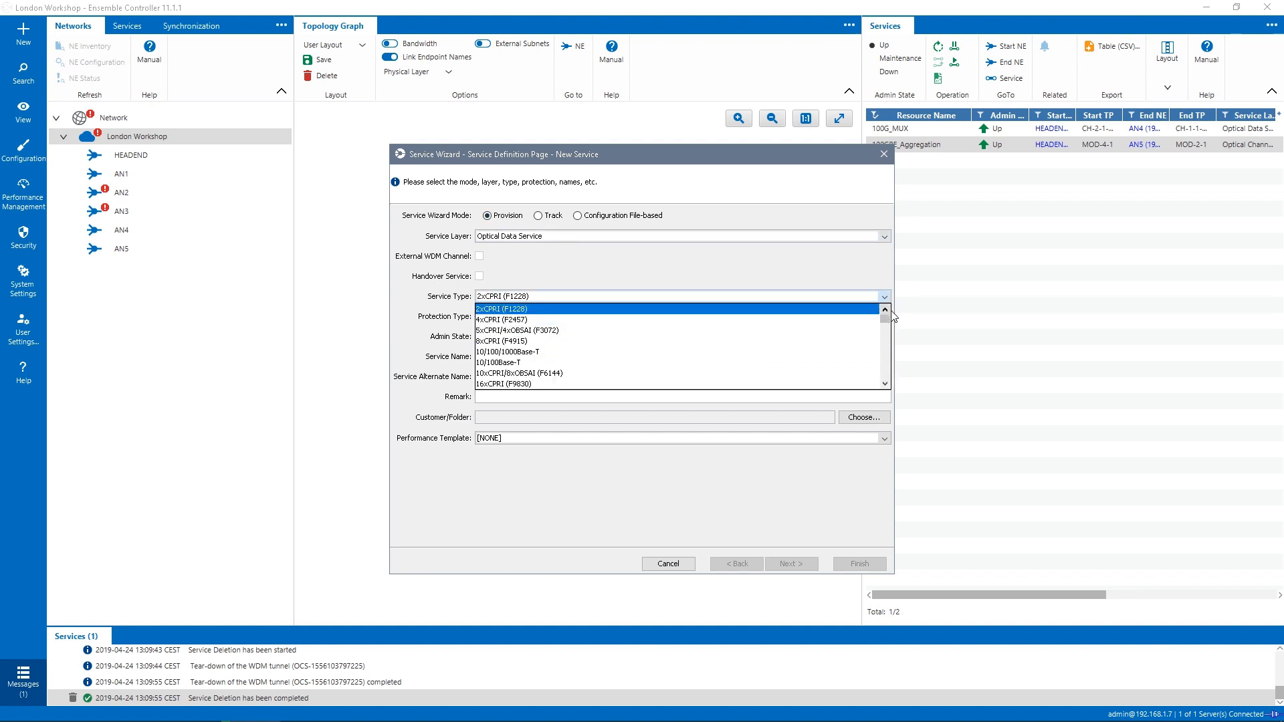
pyautogui.scroll(-3)
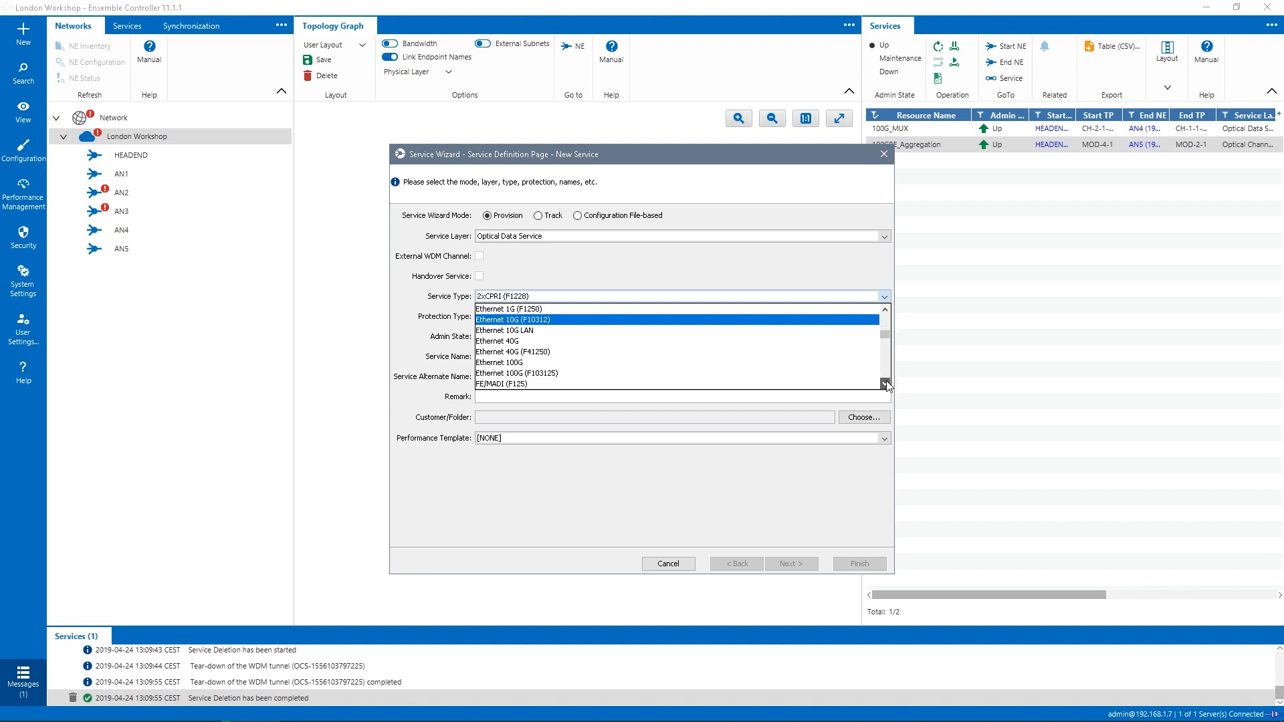
pyautogui.click(499, 362)
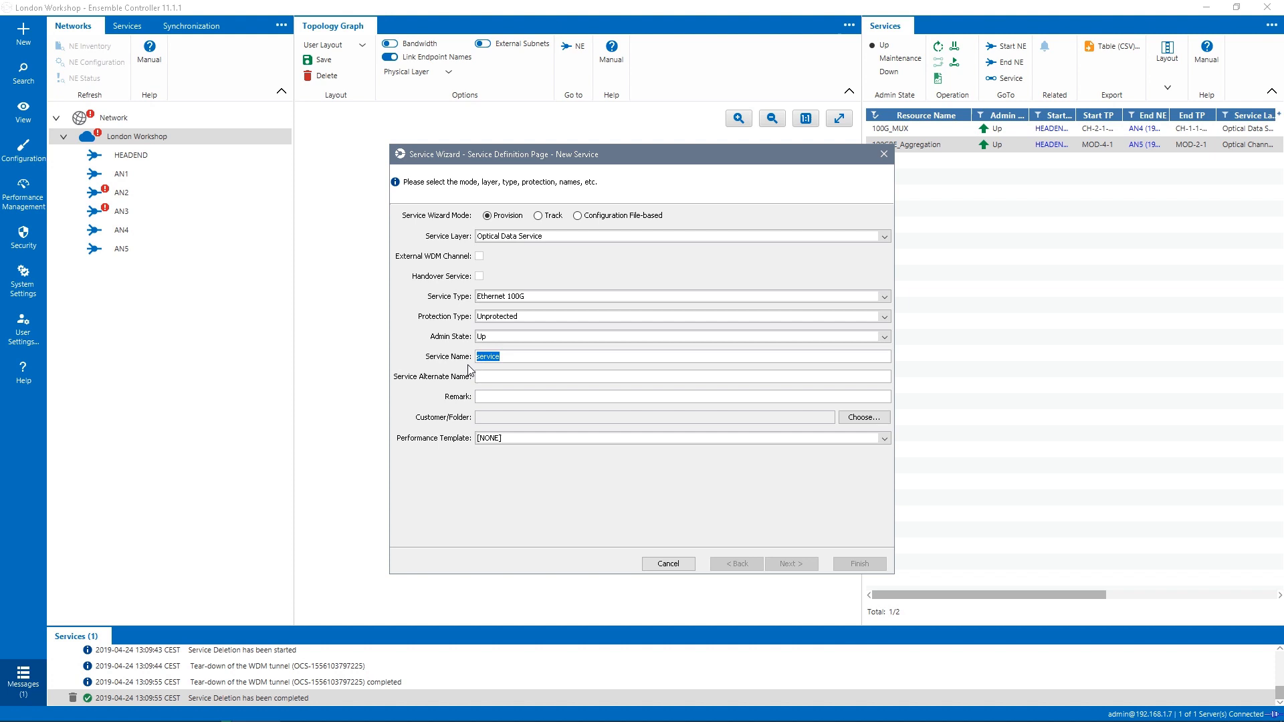
pyautogui.write('100G_Transponder')
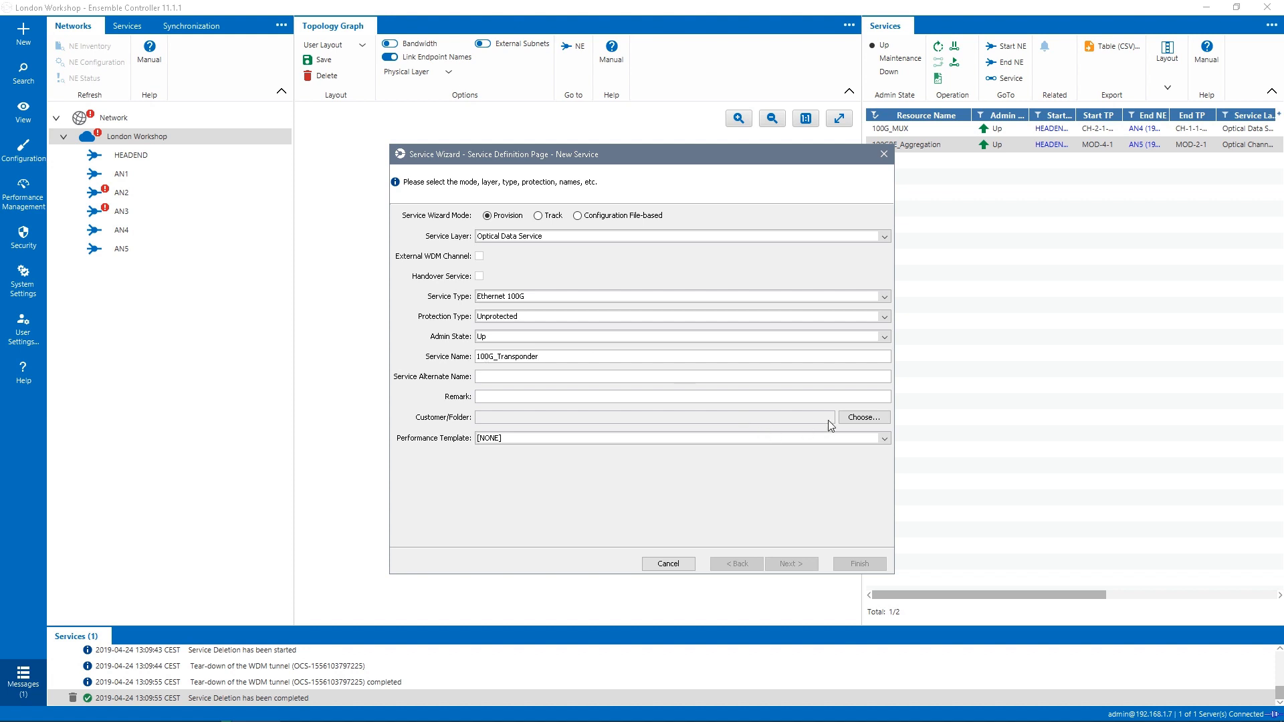
# - Assign the service to the Workshop folder under Services and advance to node selection
pyautogui.click(863, 417)
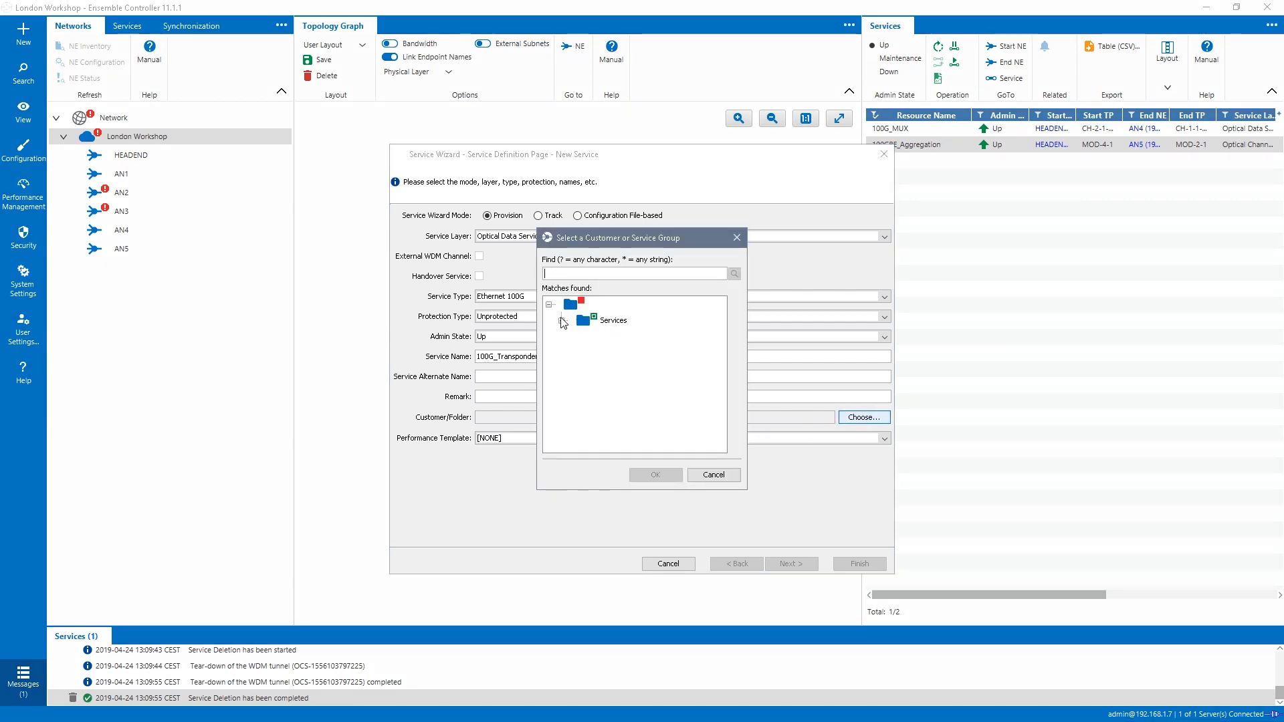
pyautogui.click(562, 320)
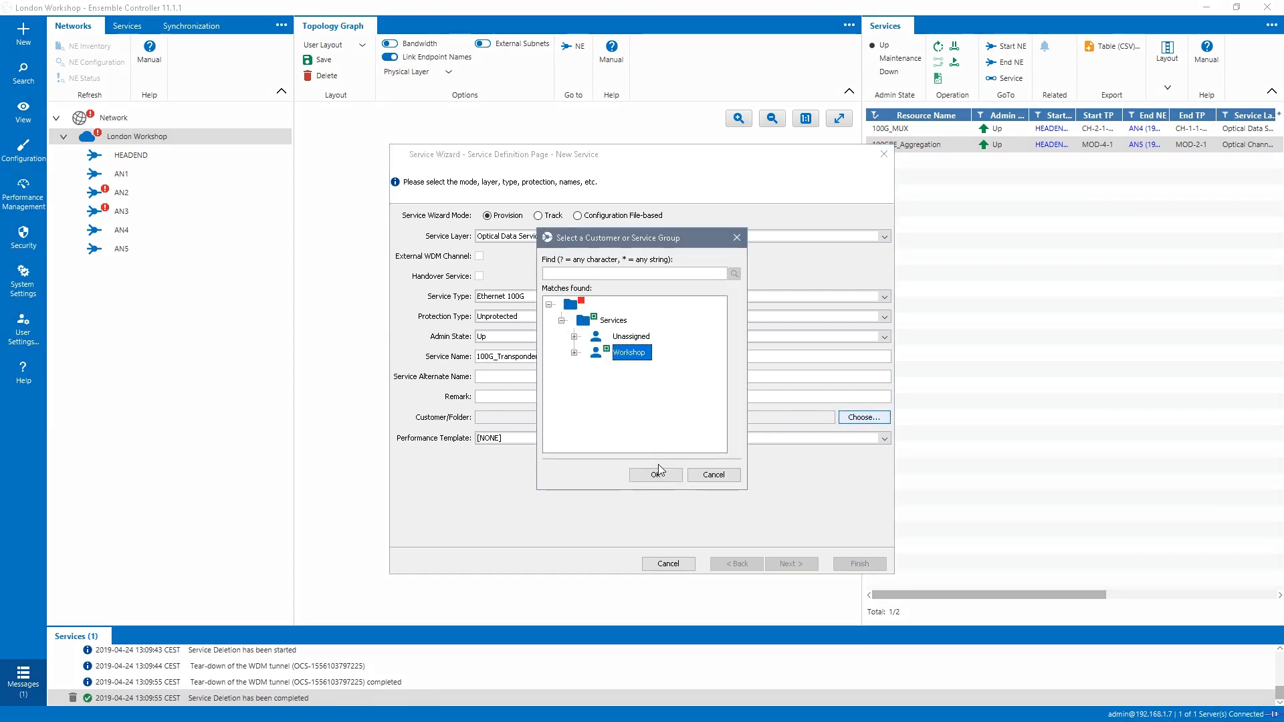
pyautogui.click(654, 475)
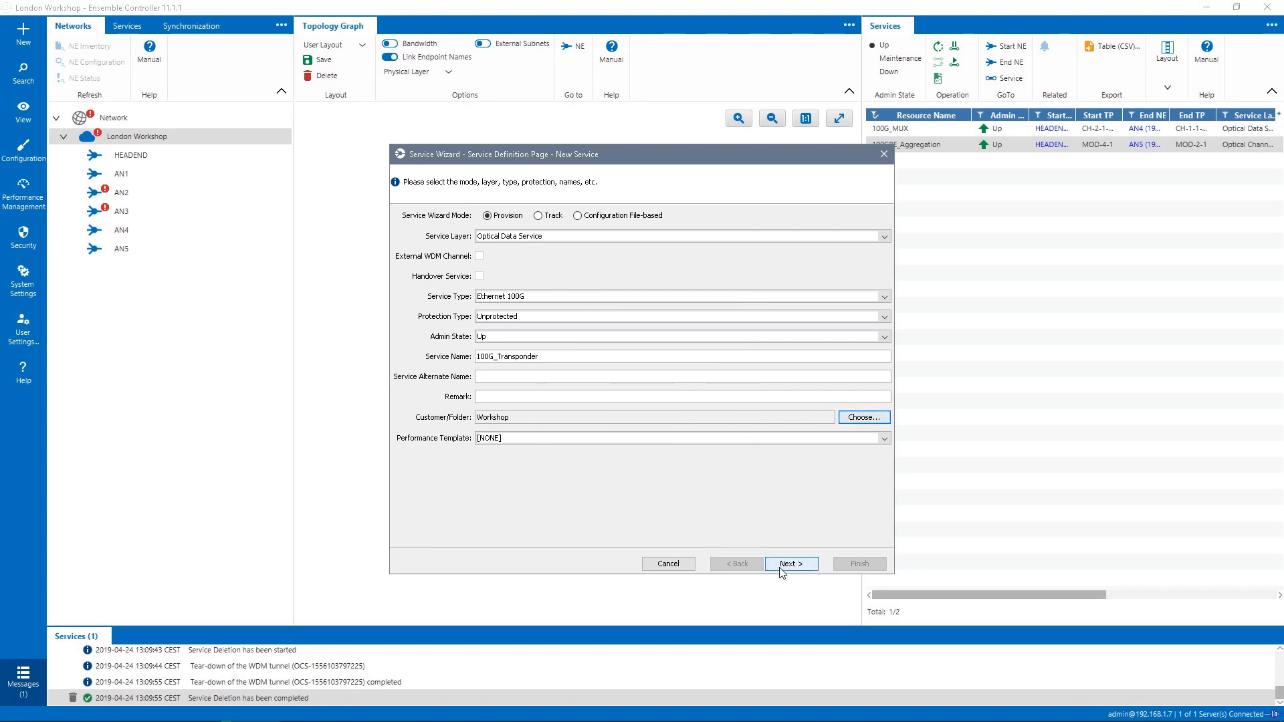
pyautogui.click(791, 564)
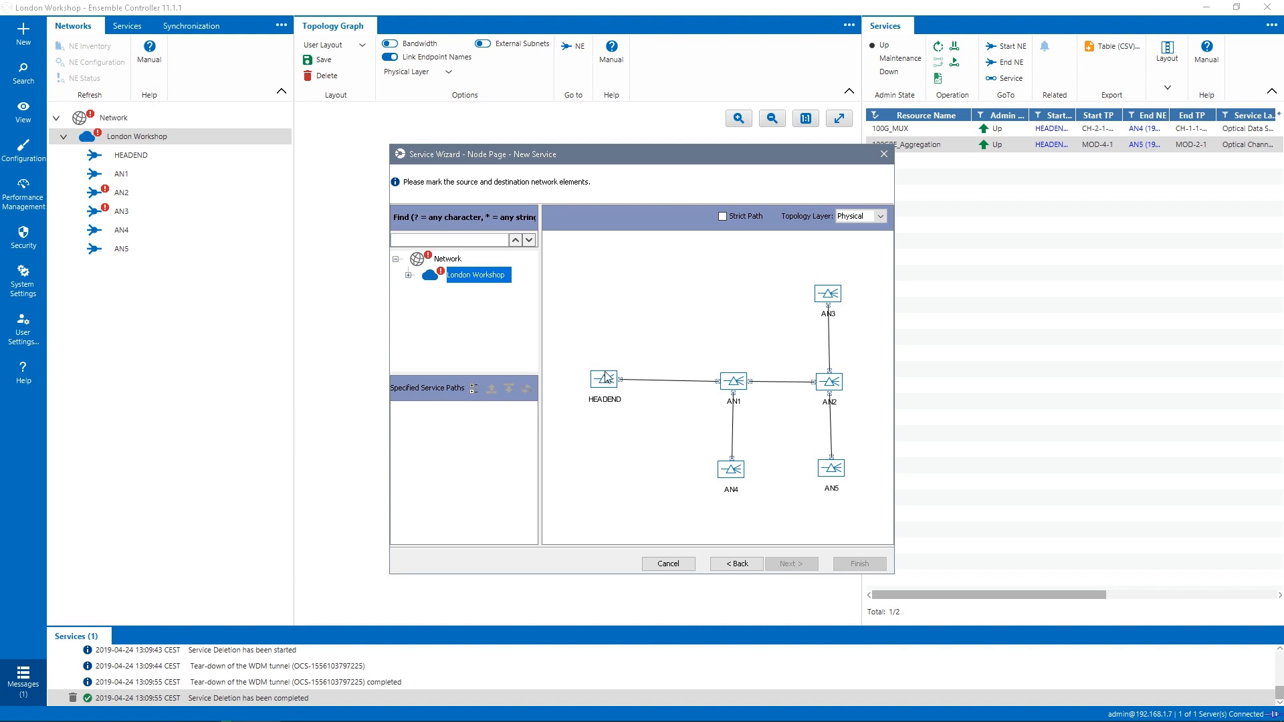
# - Mark HEADEND as source and AN3 as destination, then advance to module and port selection
pyautogui.click(603, 378)
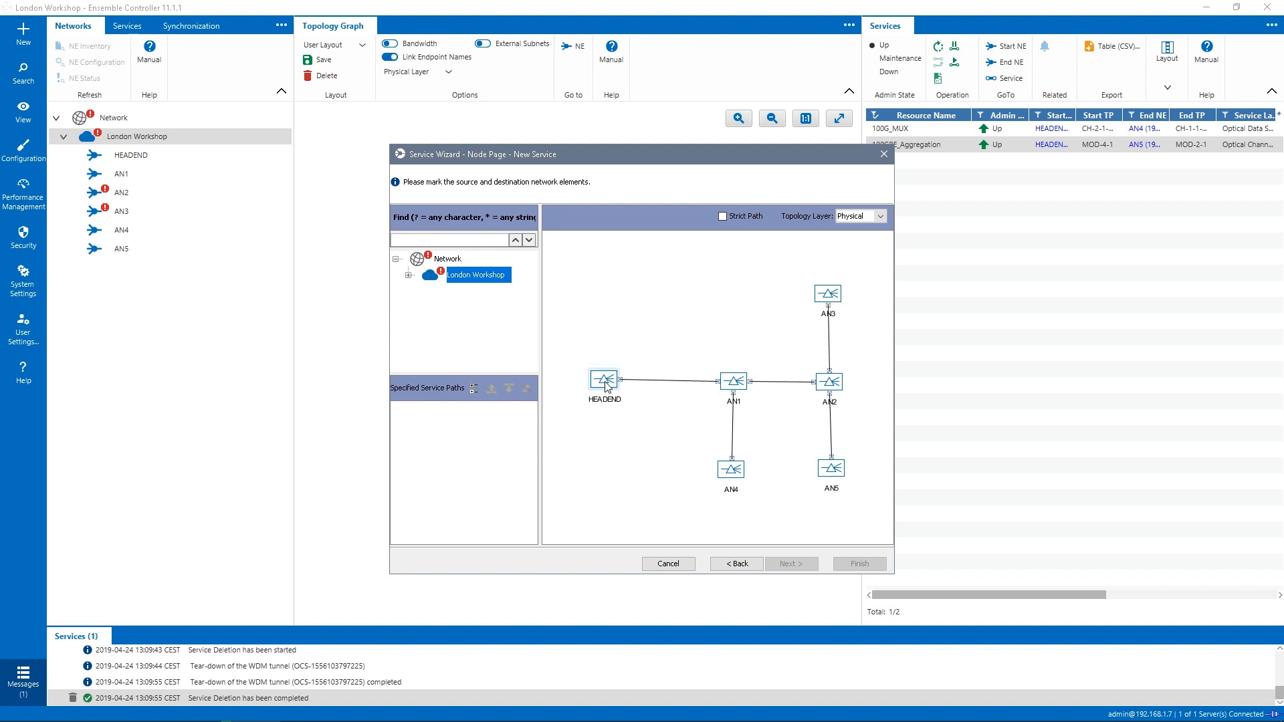
pyautogui.rightClick(603, 381)
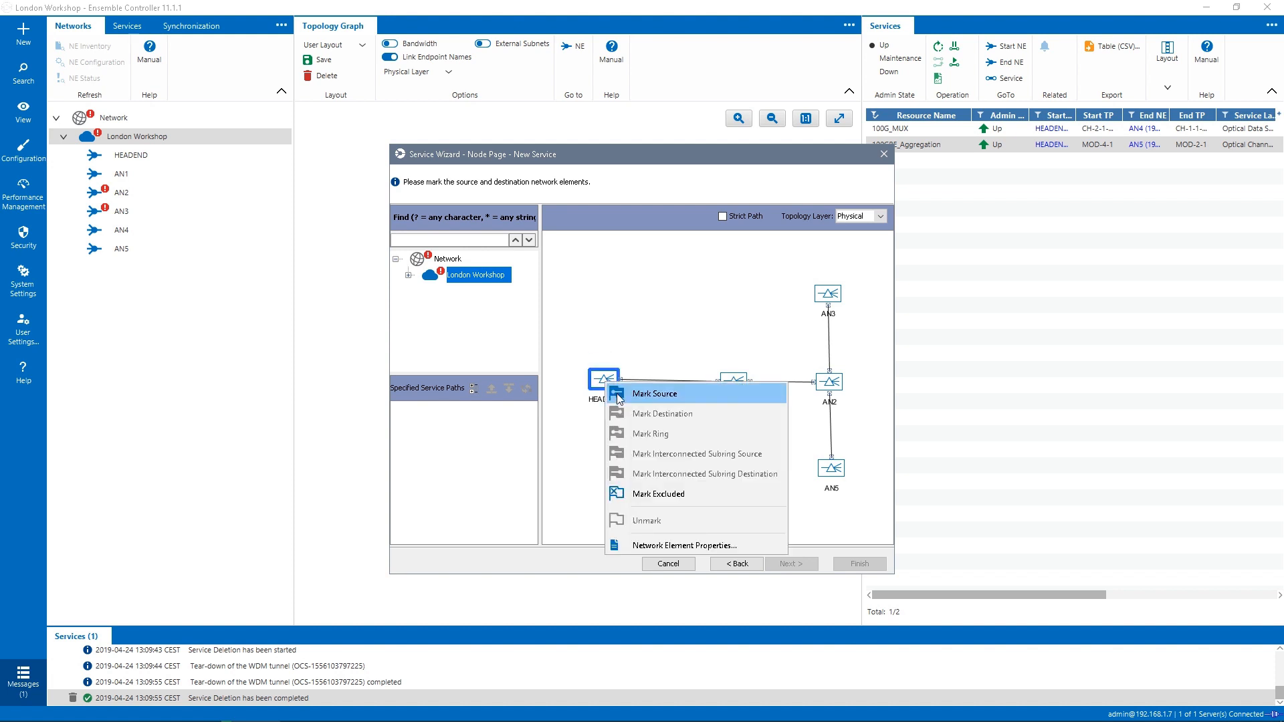
pyautogui.click(654, 393)
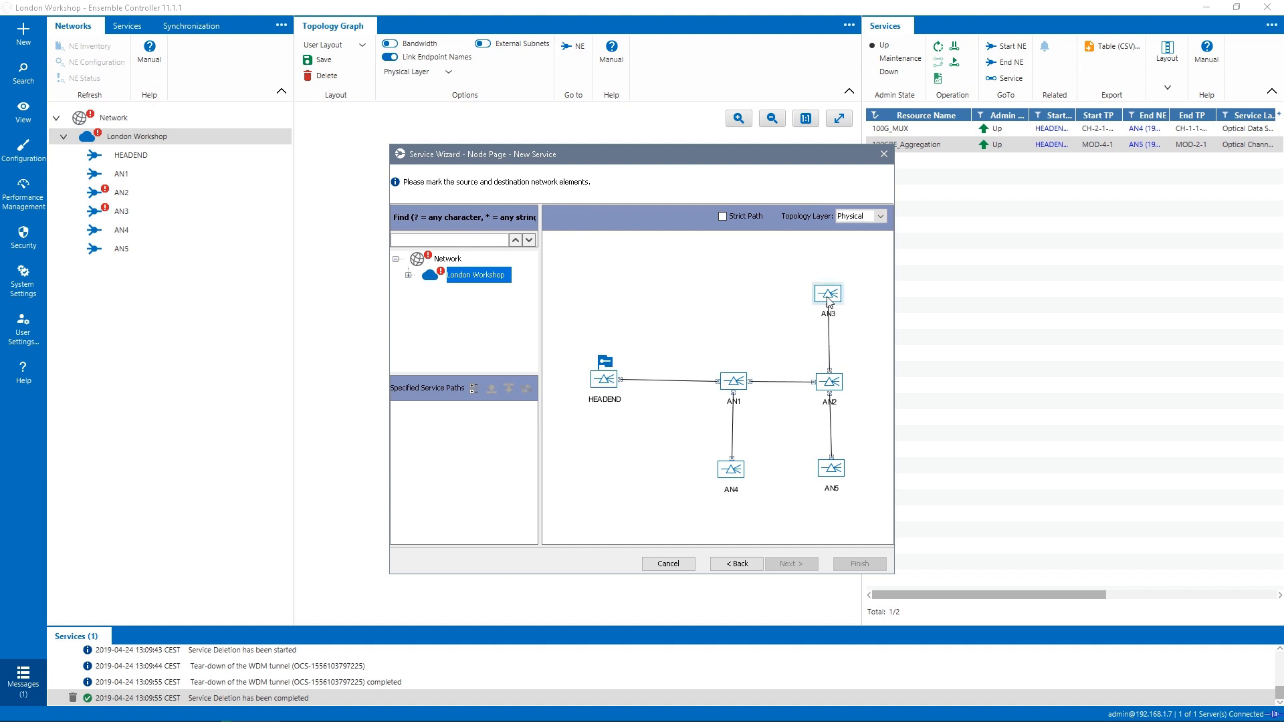
pyautogui.click(826, 293)
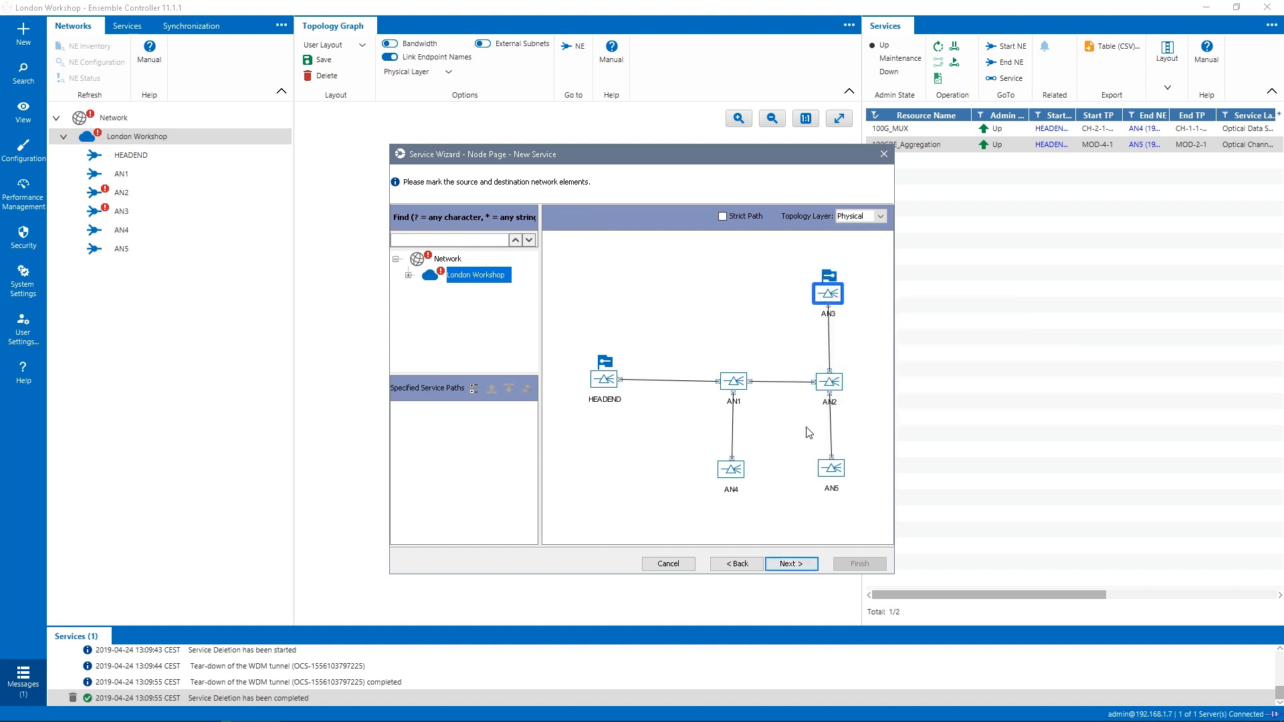
pyautogui.click(790, 563)
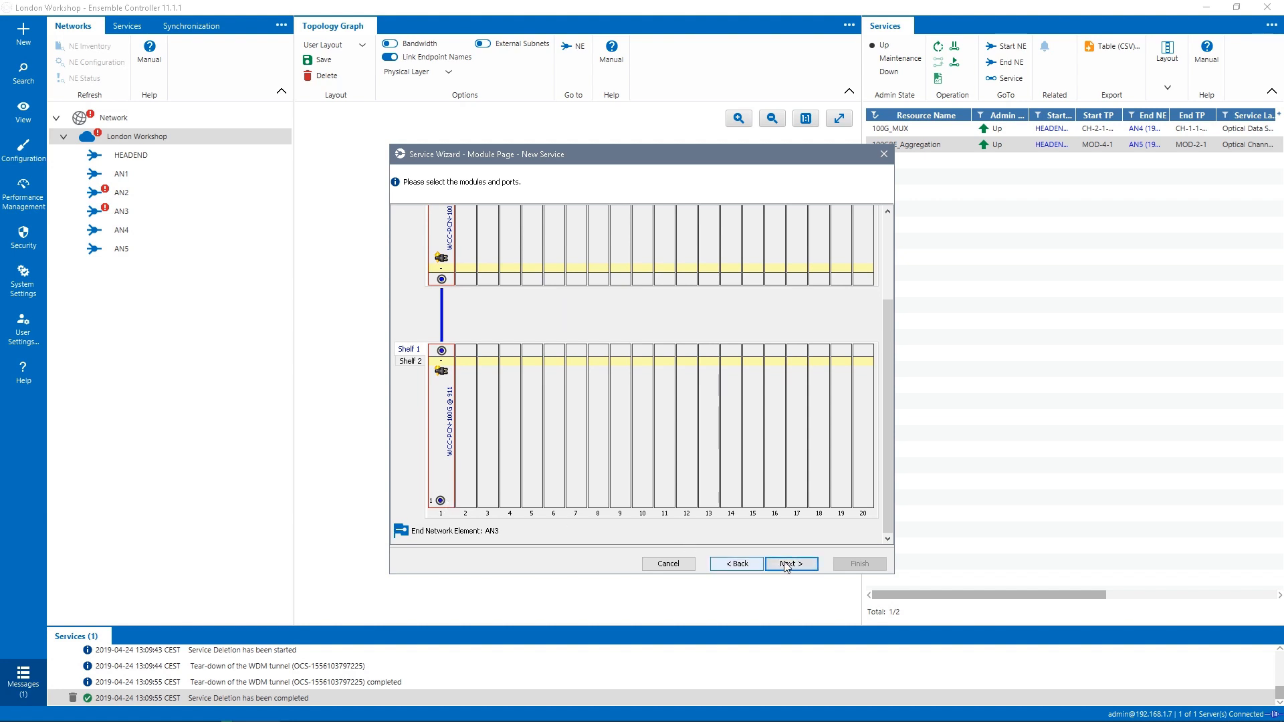
# - Accept default modules, OCS and equipment parameters, review the summary and finish creating the service
pyautogui.click(789, 563)
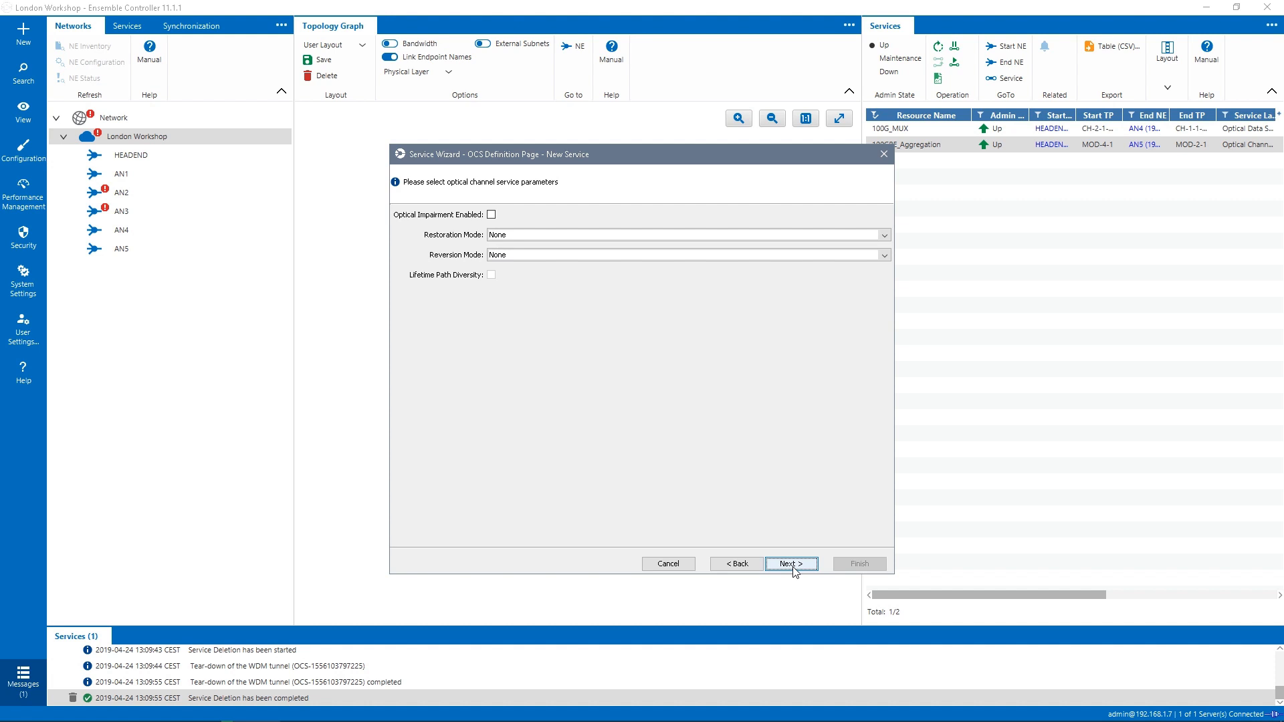
pyautogui.click(790, 563)
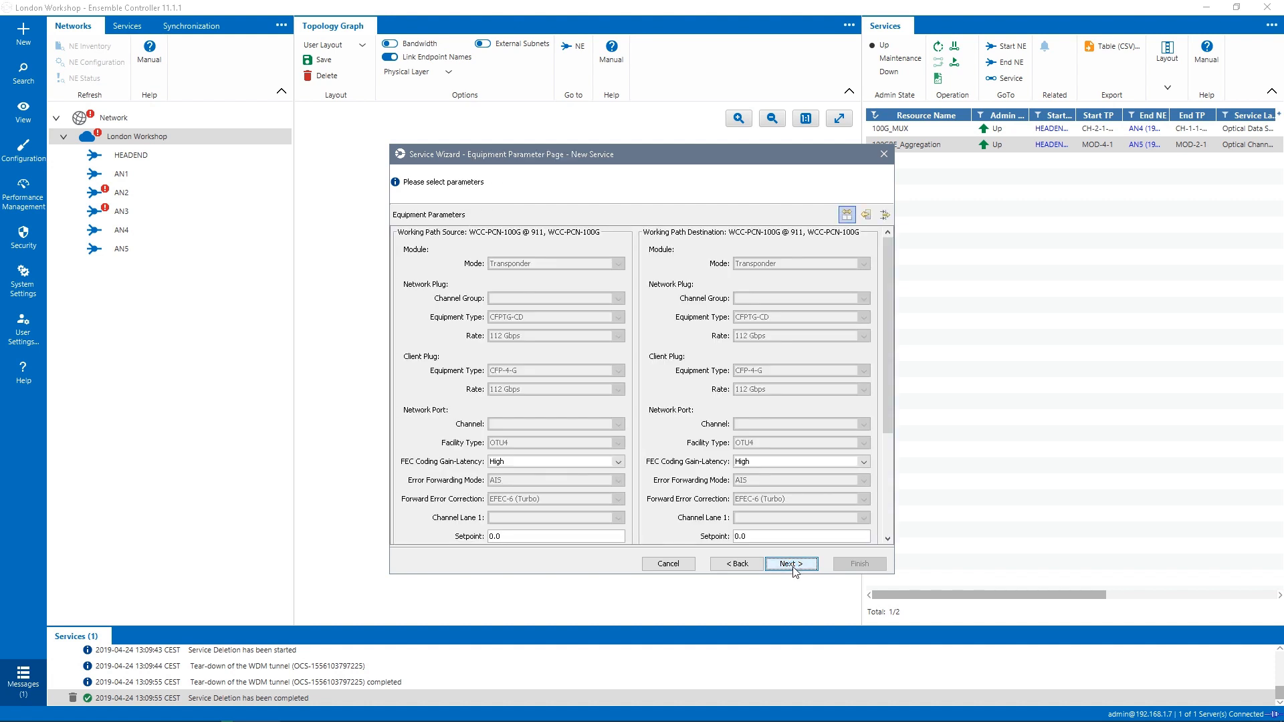
pyautogui.click(789, 564)
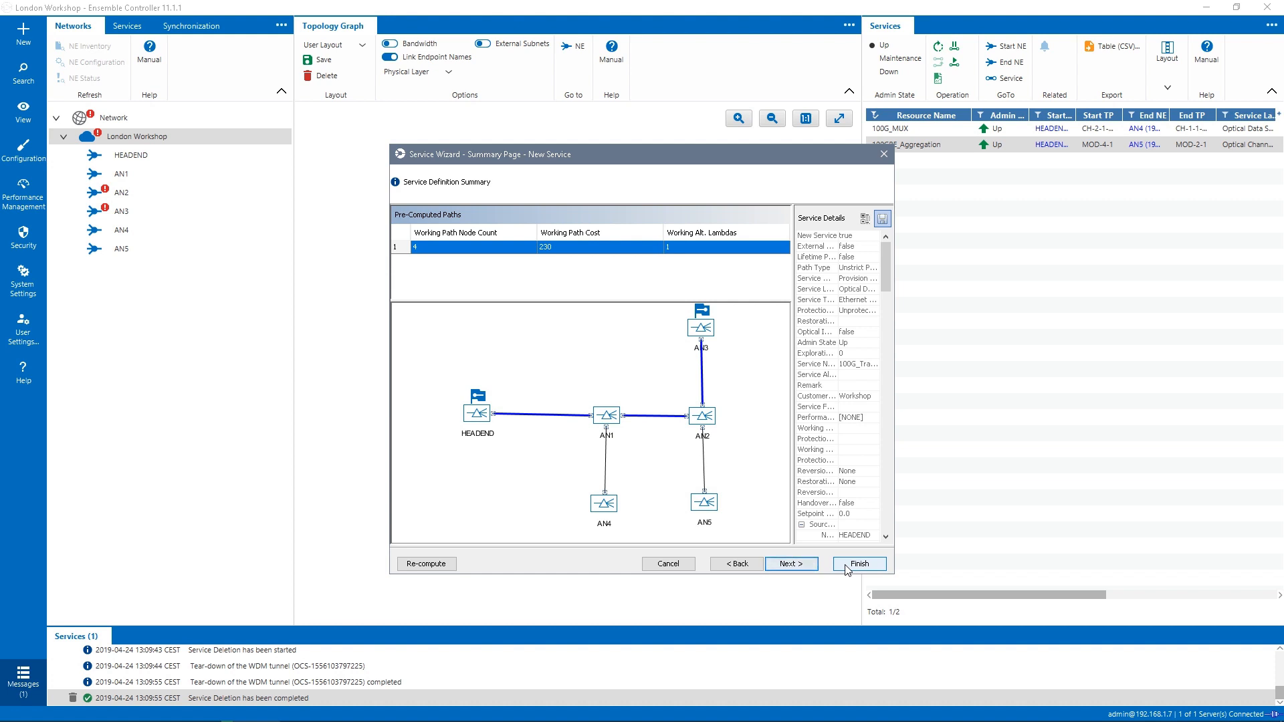
pyautogui.click(859, 563)
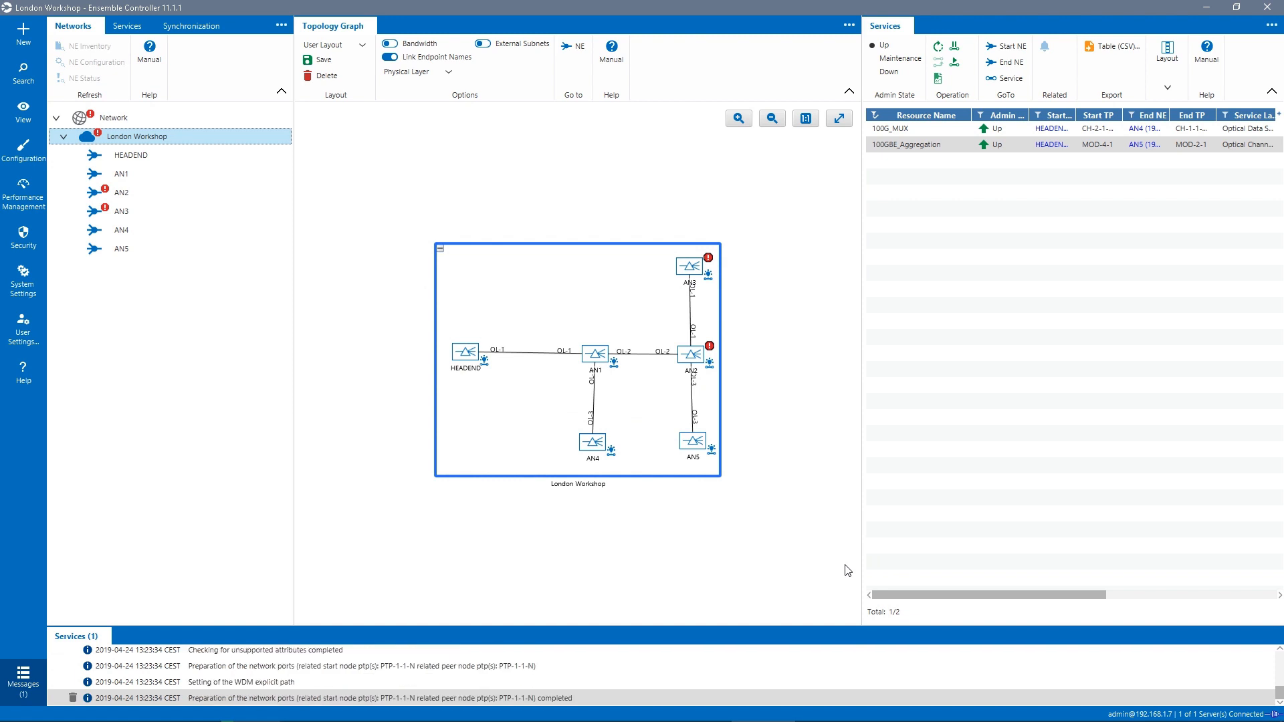